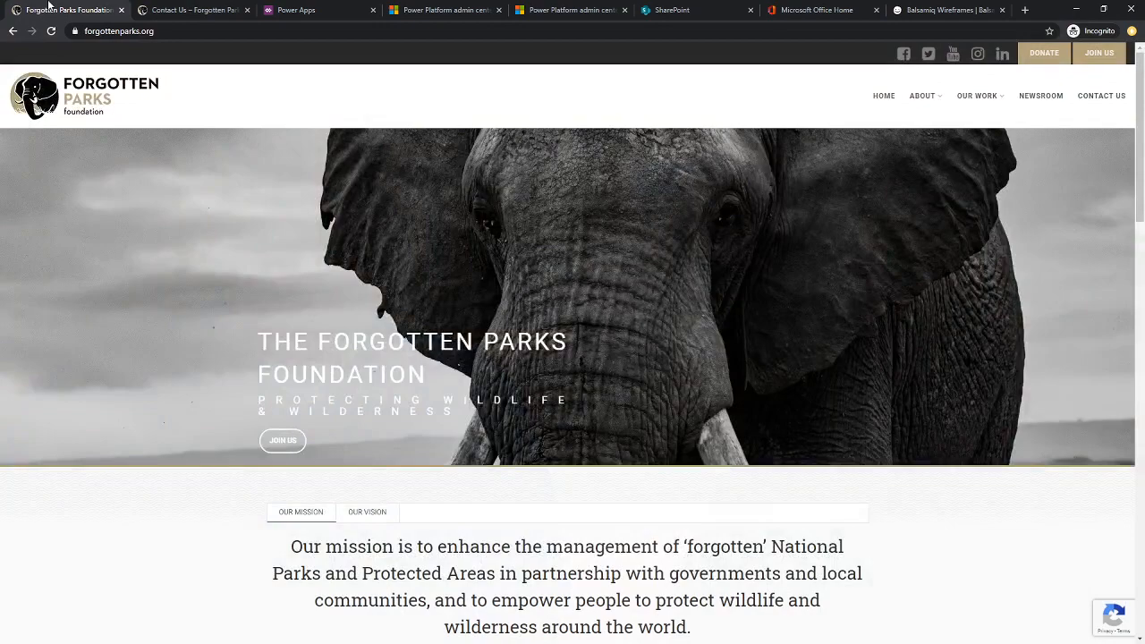
Step: Switch to the Contact Us page showing the map, regional office addresses and contact form
scroll("down", 3)
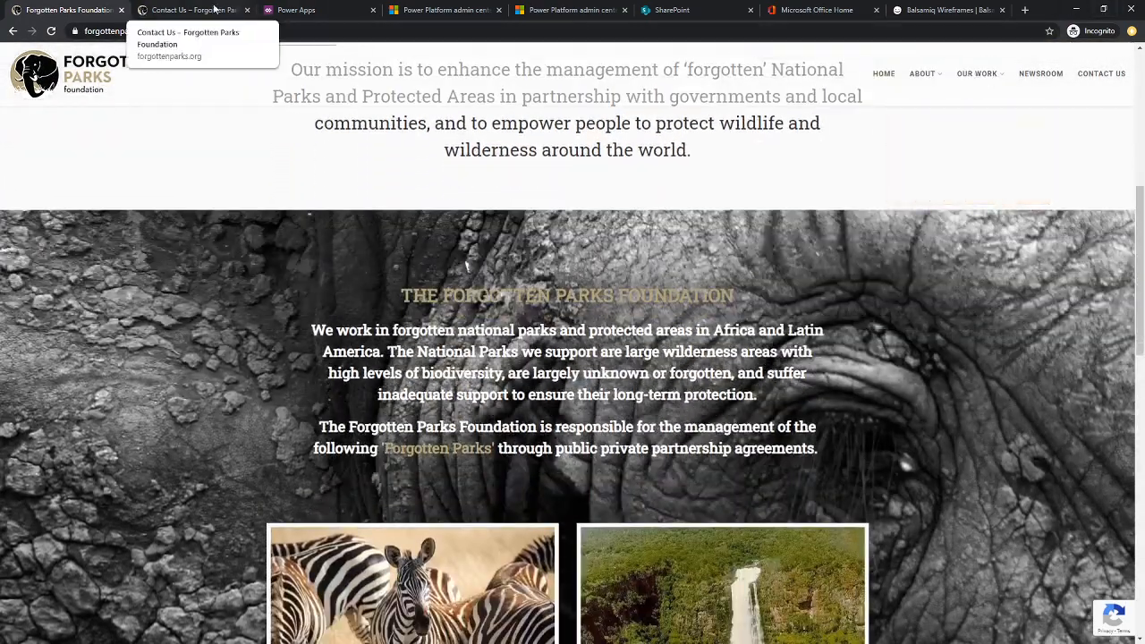
left_click(193, 11)
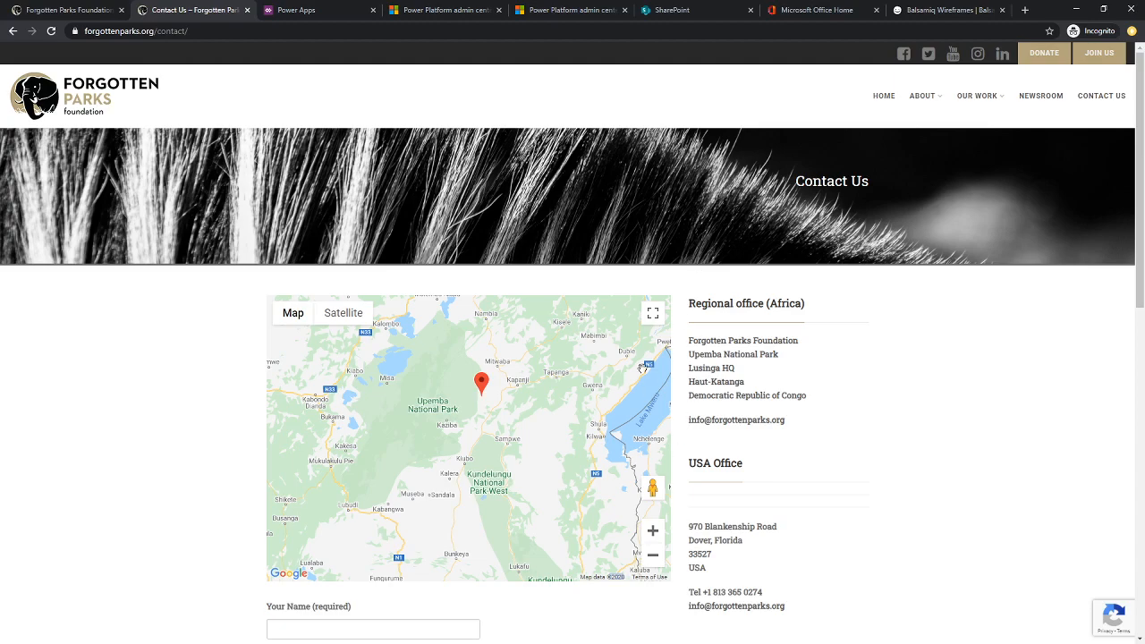
left_click(652, 312)
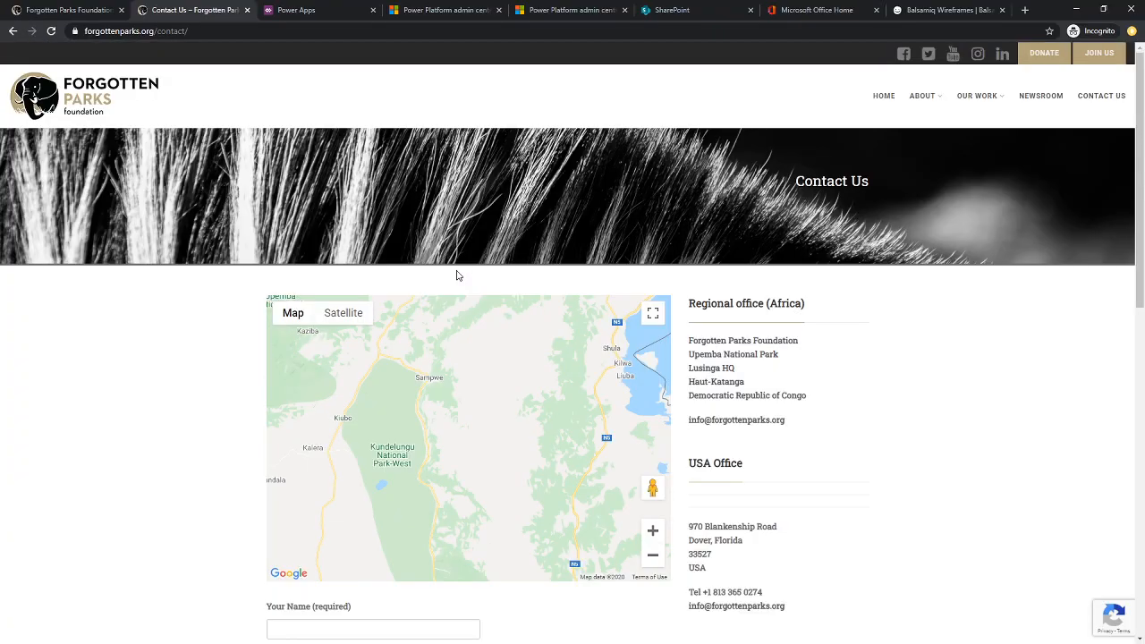
Step: Return to the foundation homepage and bring its elephant banner and mission statement into view
left_click(62, 10)
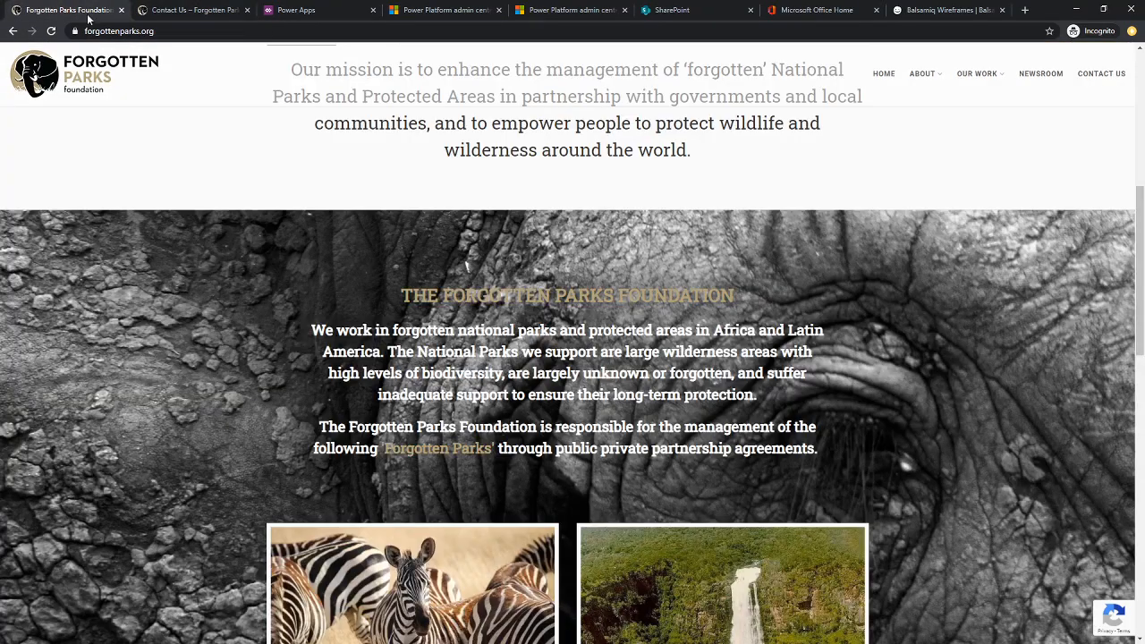
scroll("up", 3)
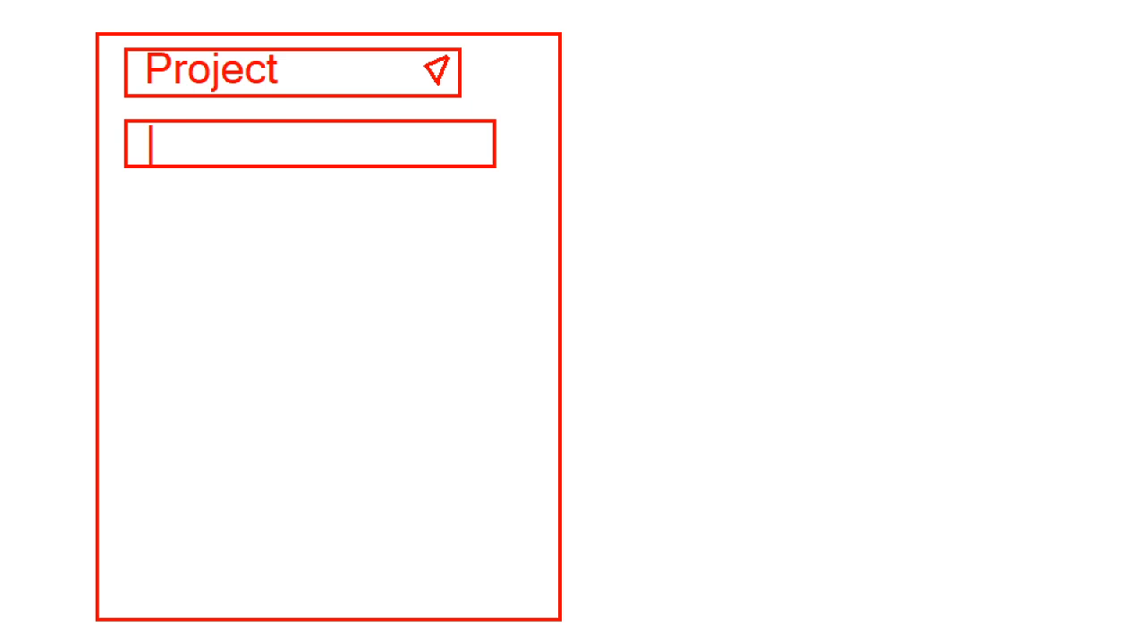
Step: Enter 'Cameras' in the text field below the Project dropdown
type("Cameras")
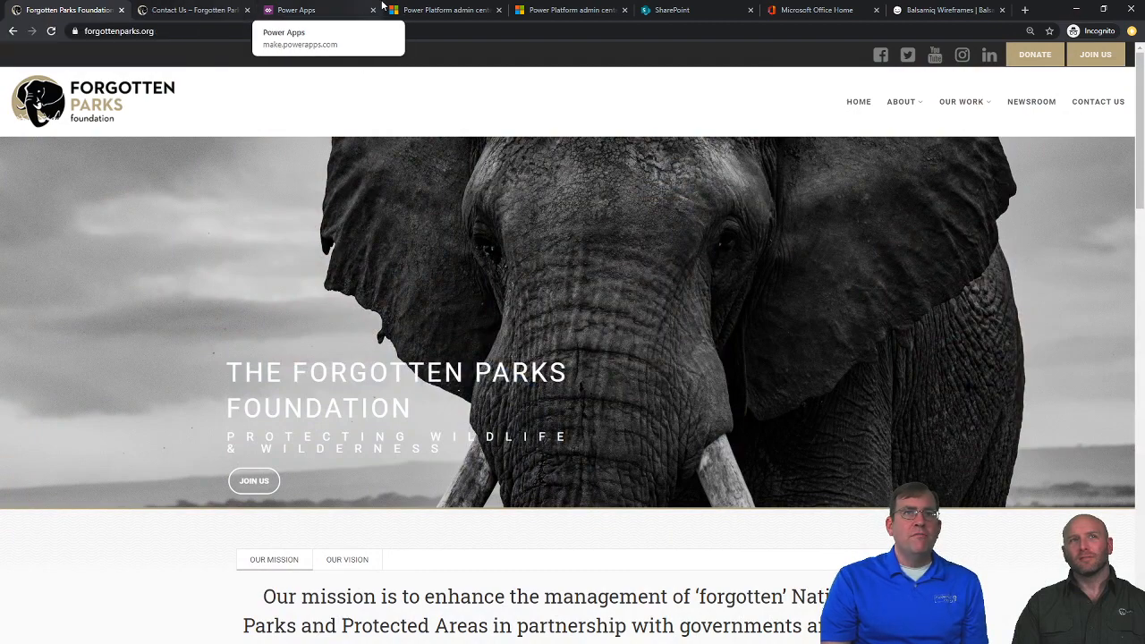
Step: Bring up the Power Platform admin center's Help + support page, then the Power Apps home
left_click(443, 11)
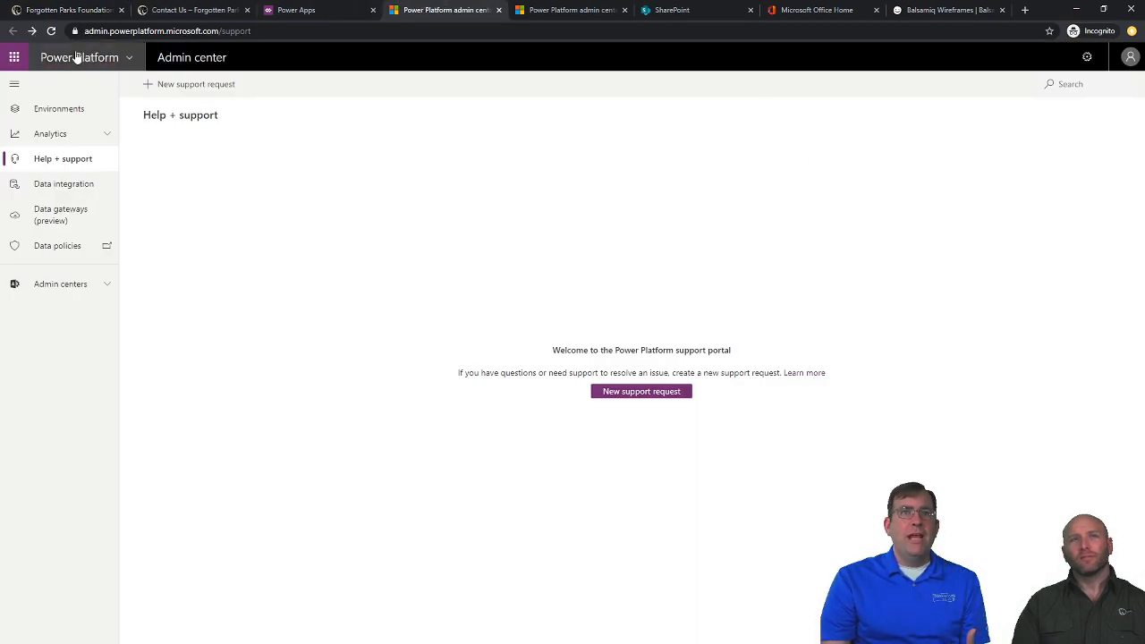
left_click(295, 11)
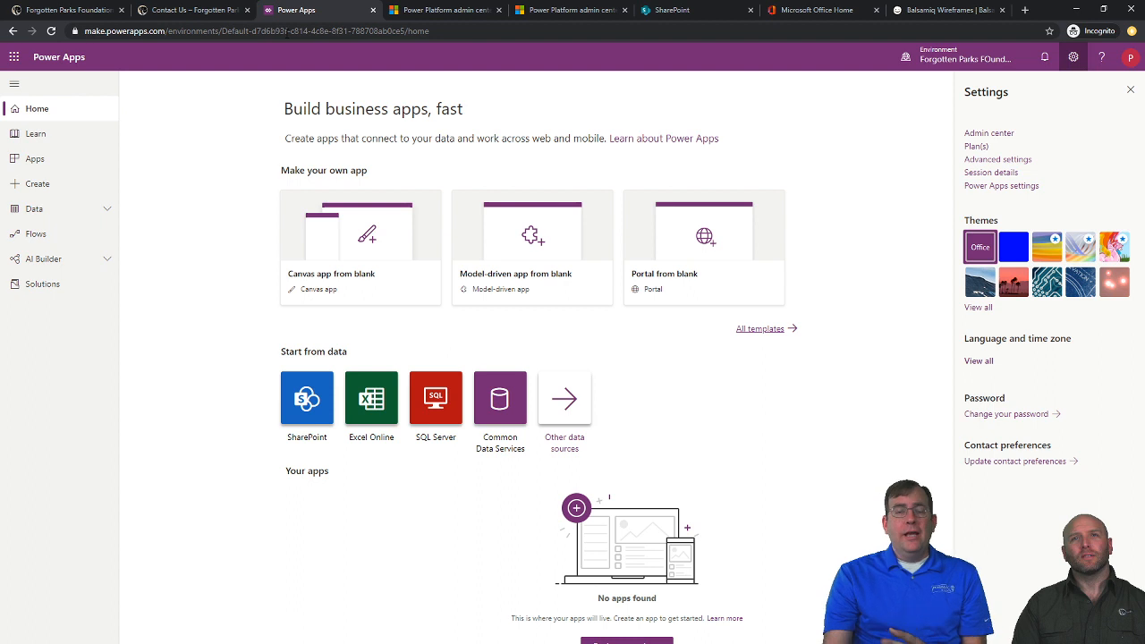
scroll("down", 3)
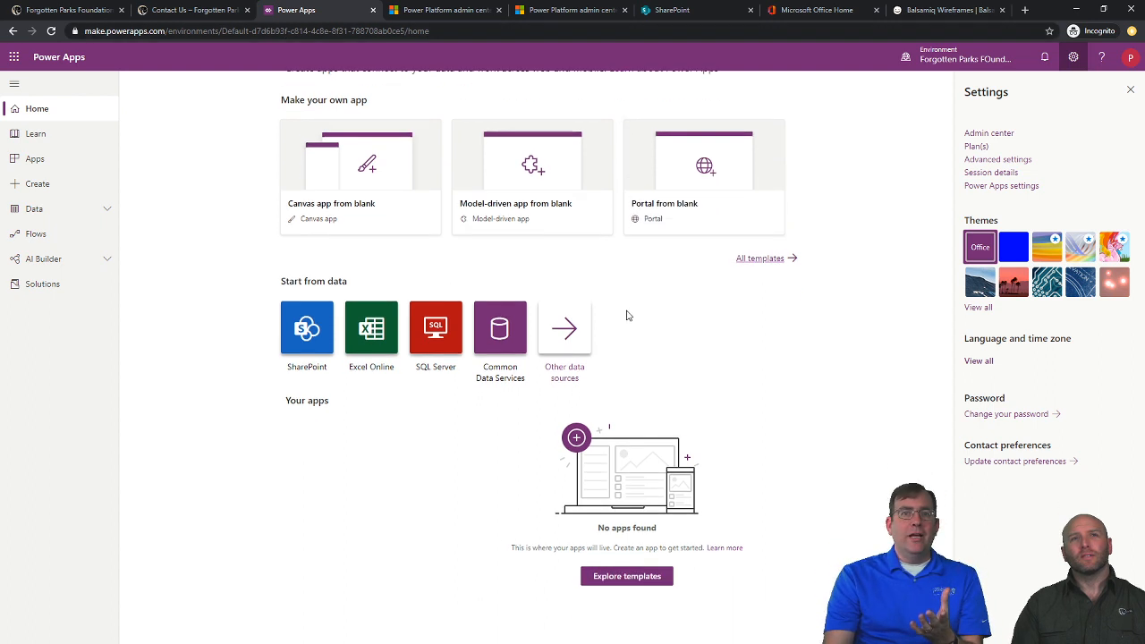
scroll("up", 3)
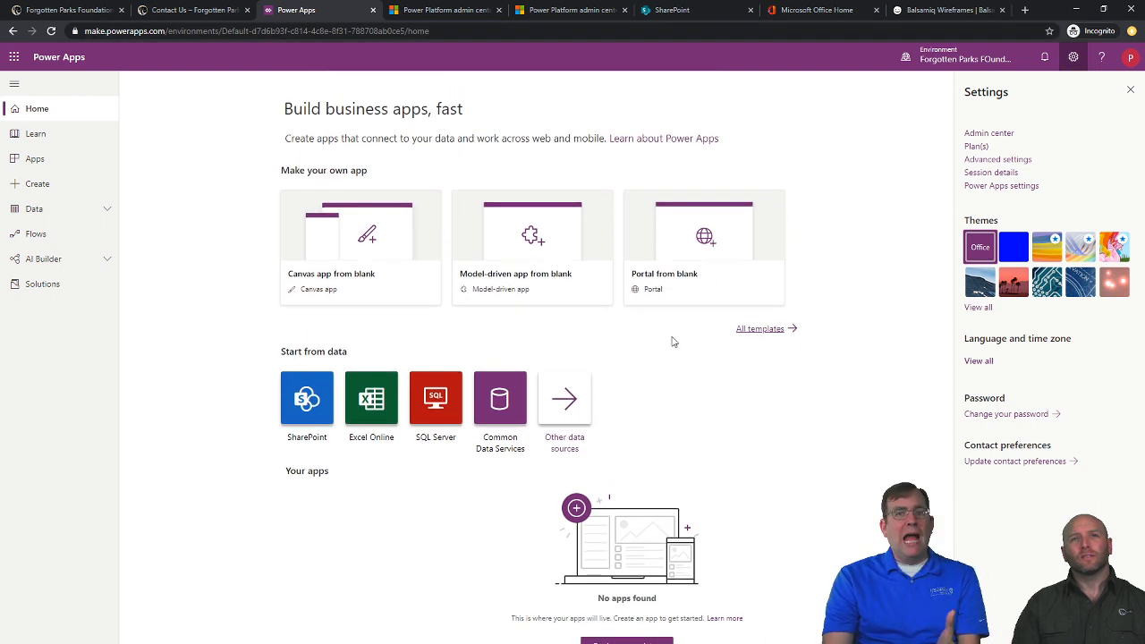
mouse_move(616, 312)
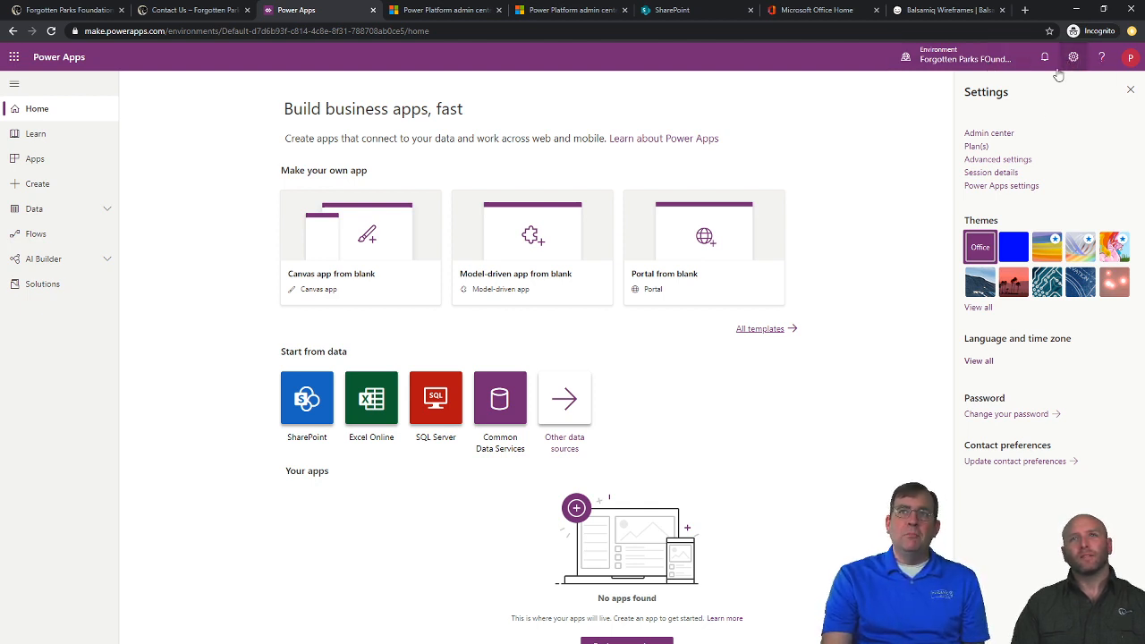
Step: View the licence plan, PowerApps for Office 365, then close the Settings pane
left_click(977, 147)
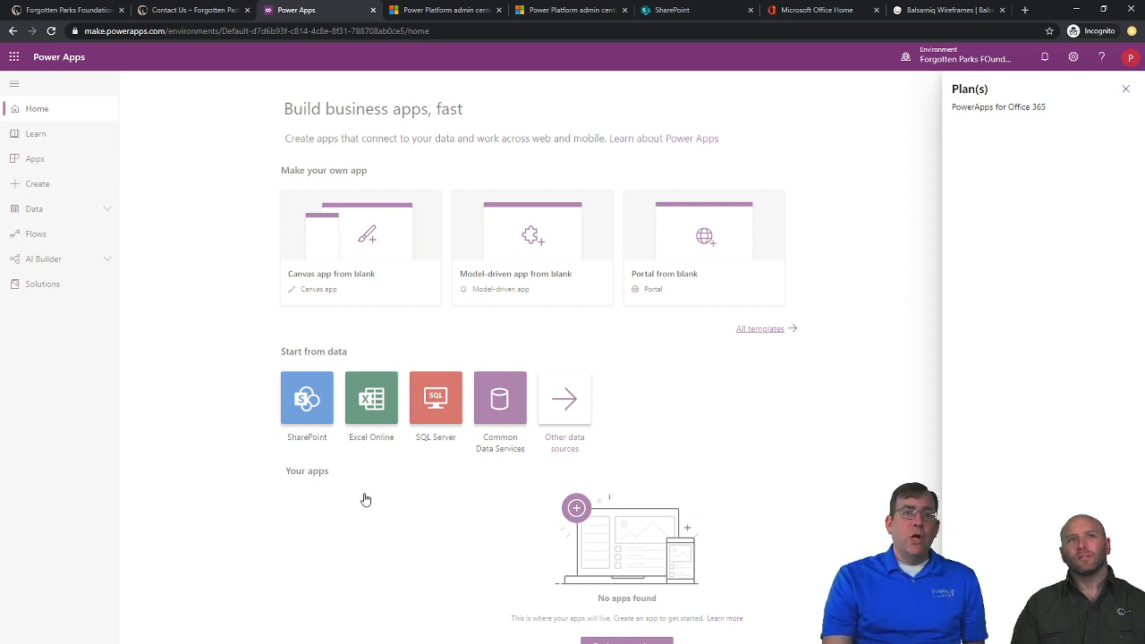
left_click(1125, 89)
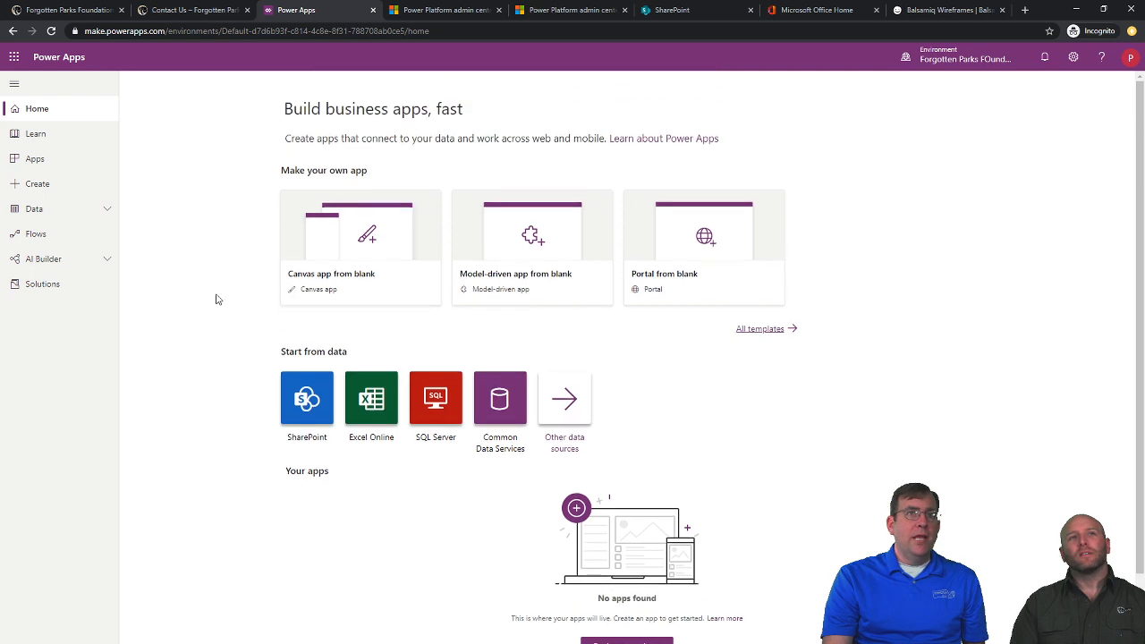
left_click(34, 207)
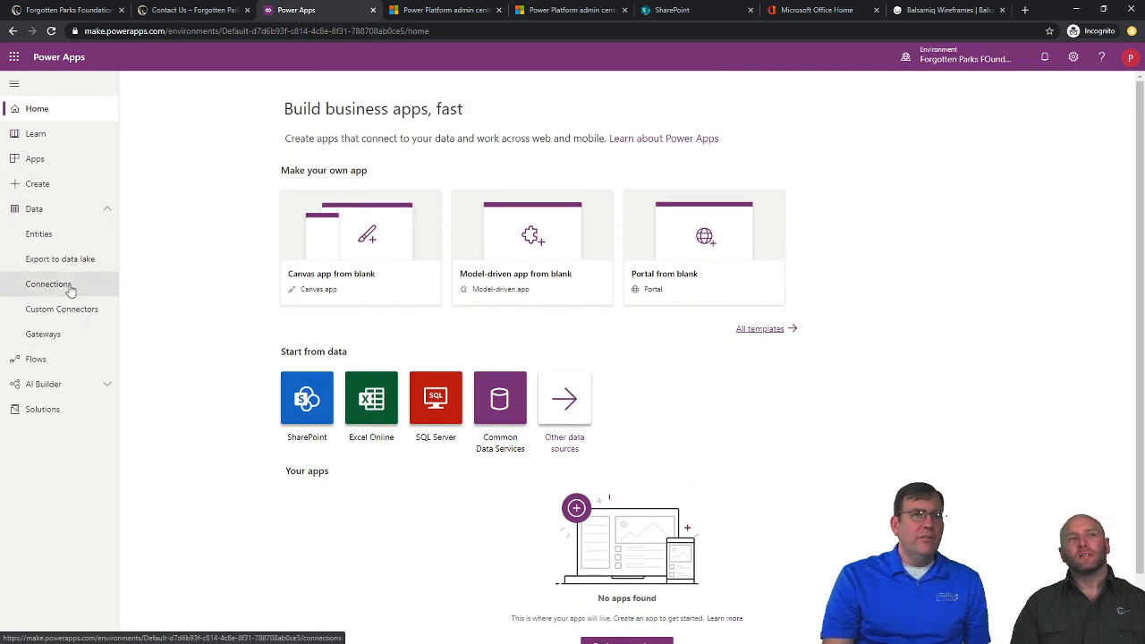
left_click(49, 283)
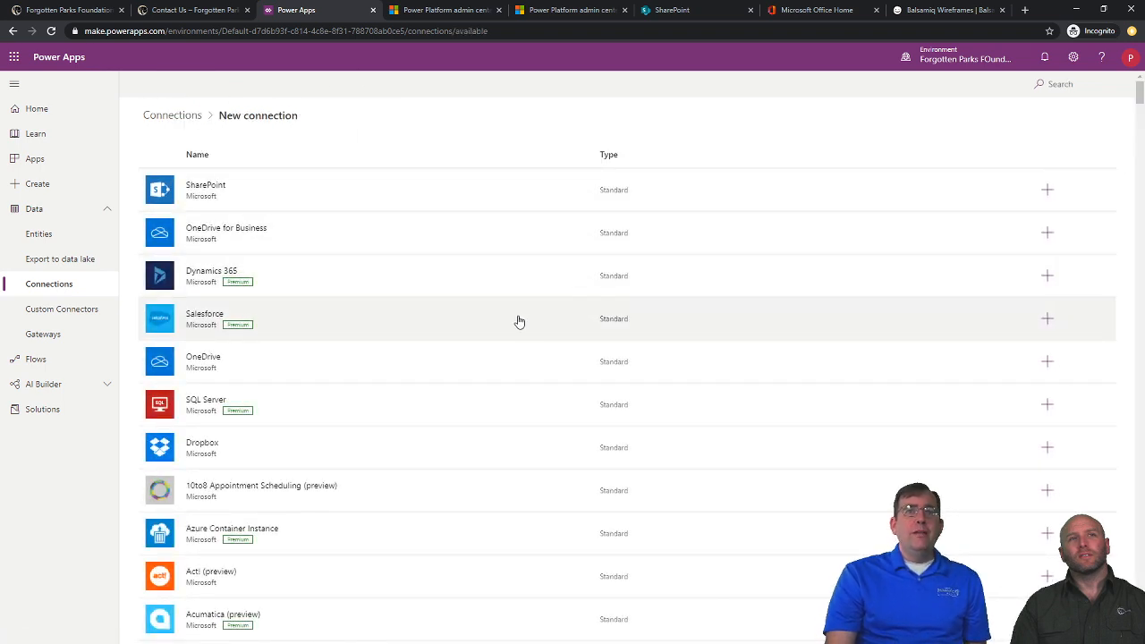
mouse_move(526, 325)
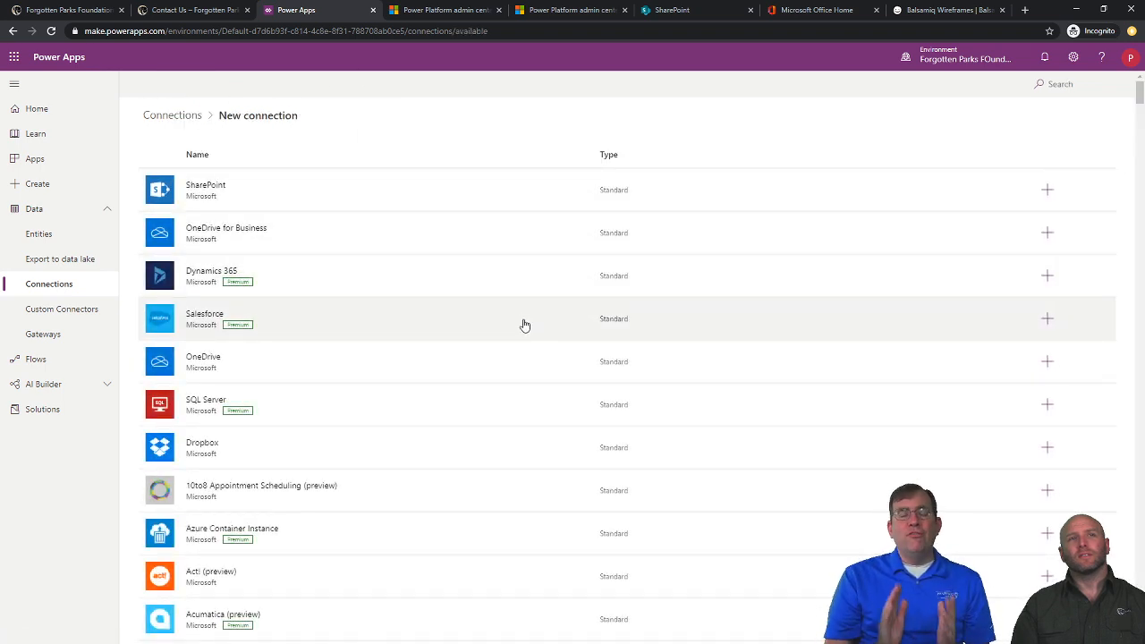
mouse_move(433, 380)
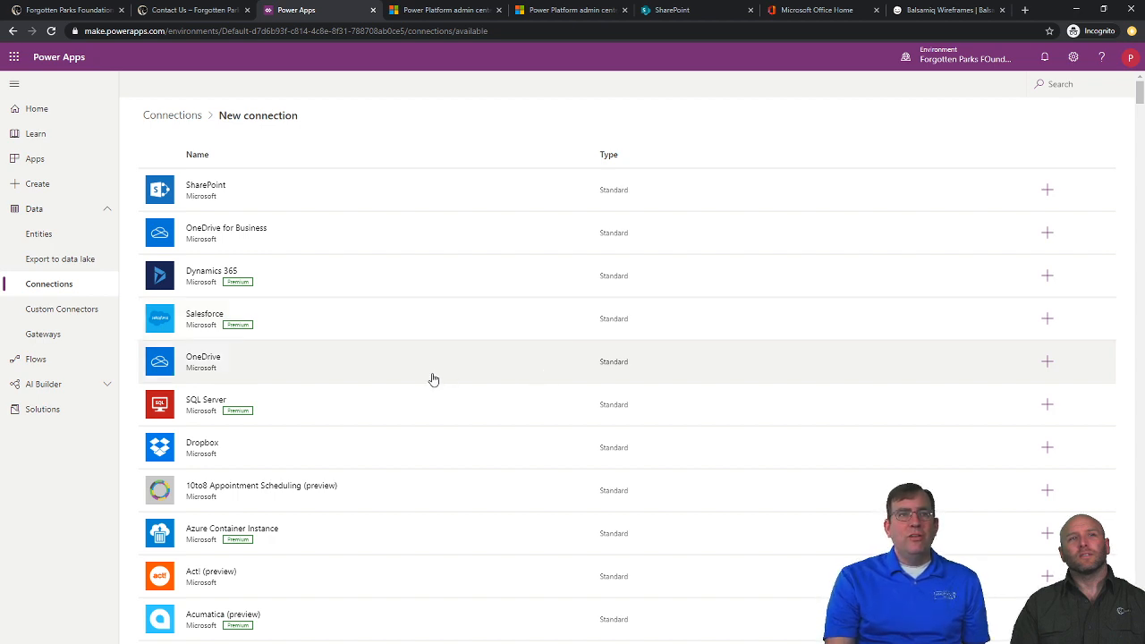
mouse_move(261, 286)
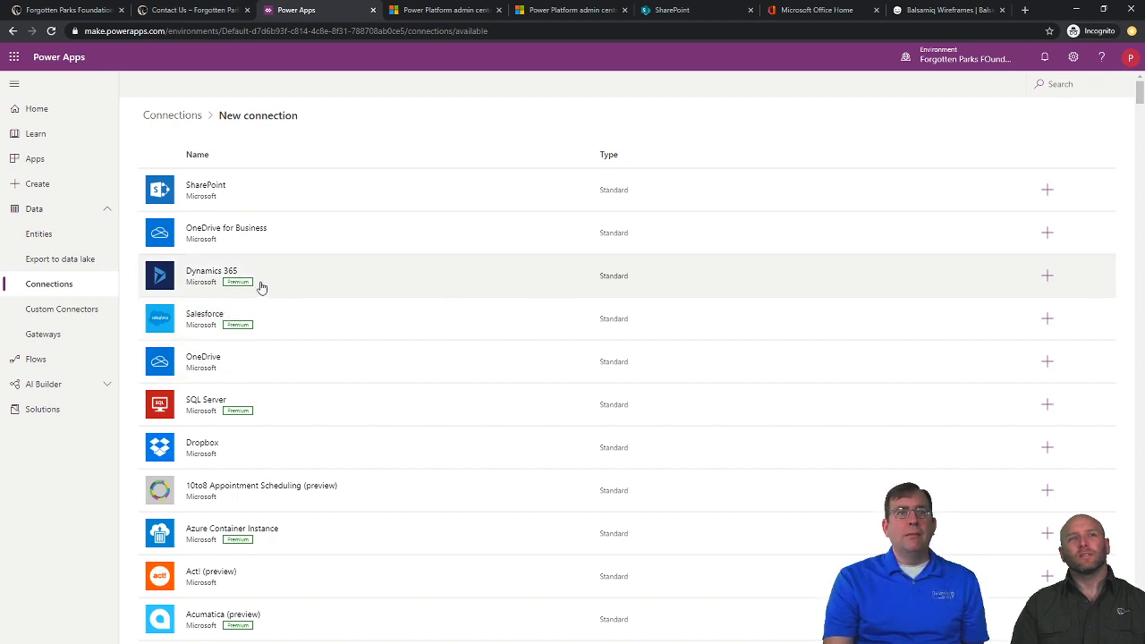
mouse_move(279, 419)
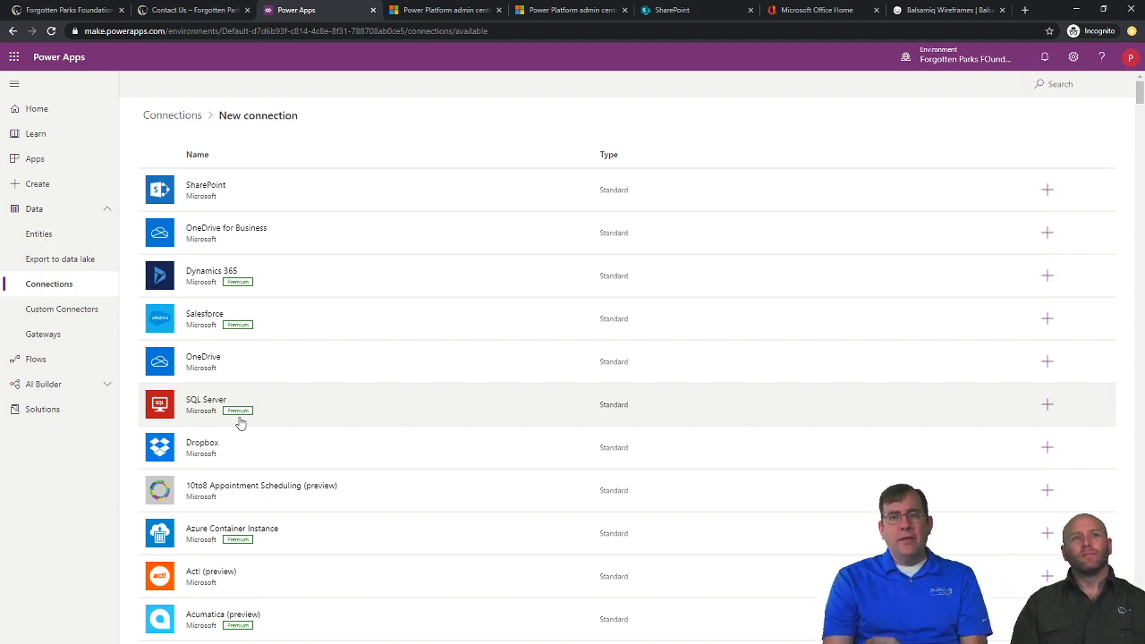
scroll("down", 3)
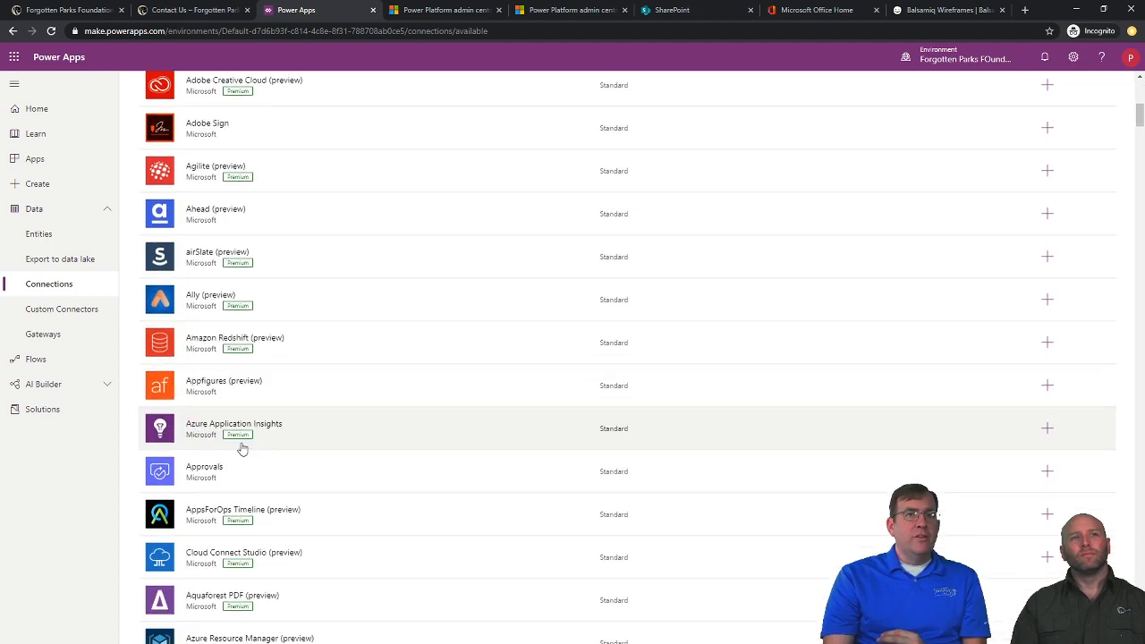
scroll("down", 3)
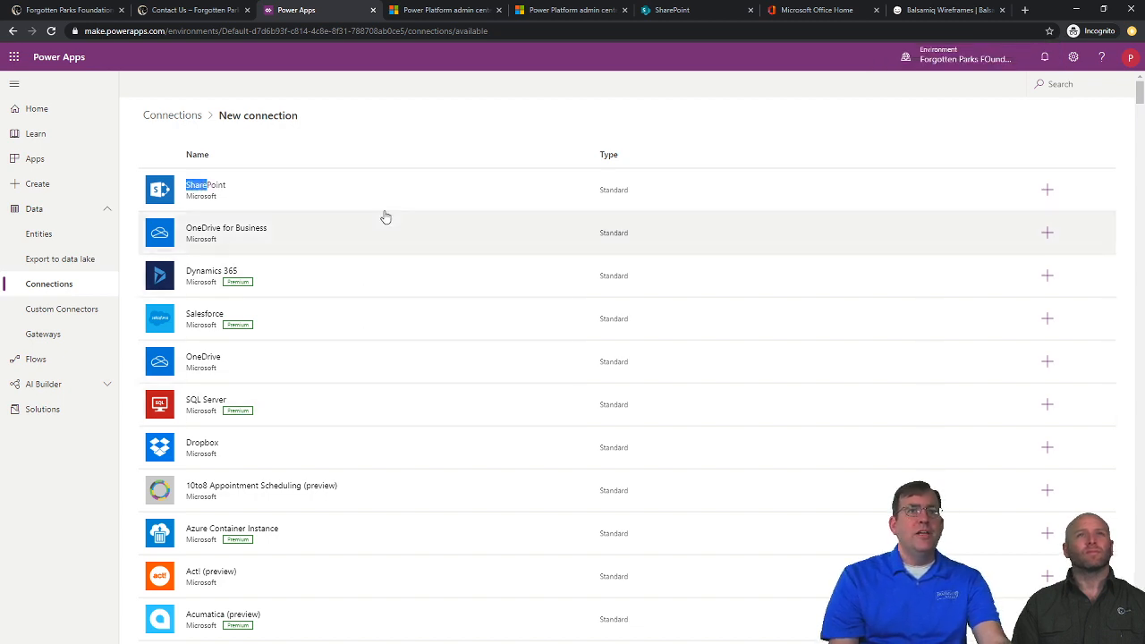
mouse_move(641, 189)
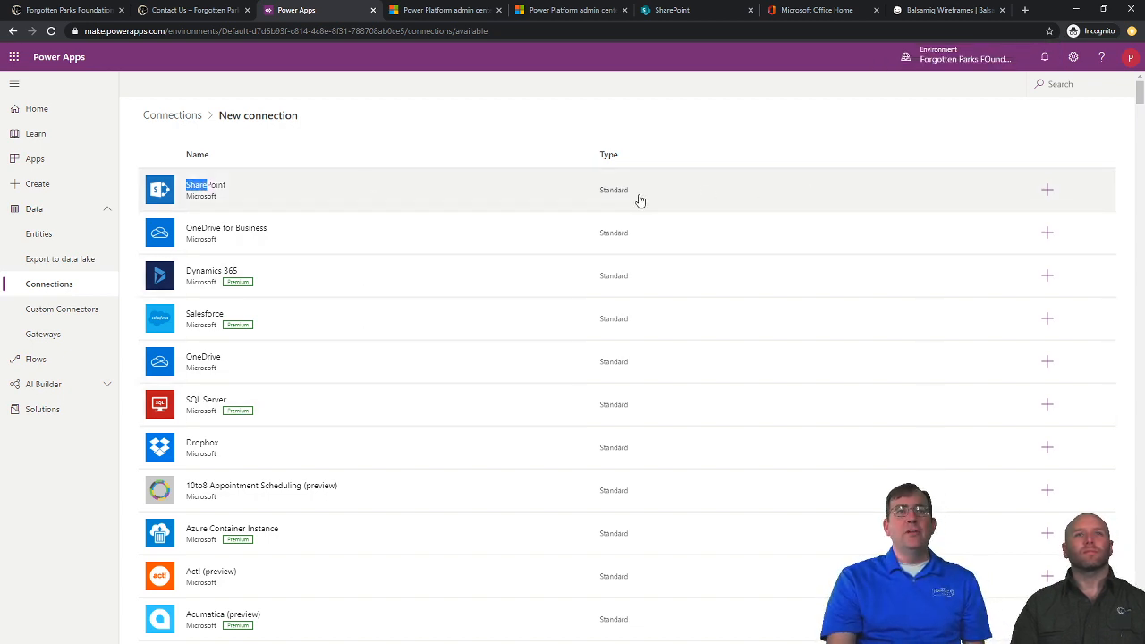